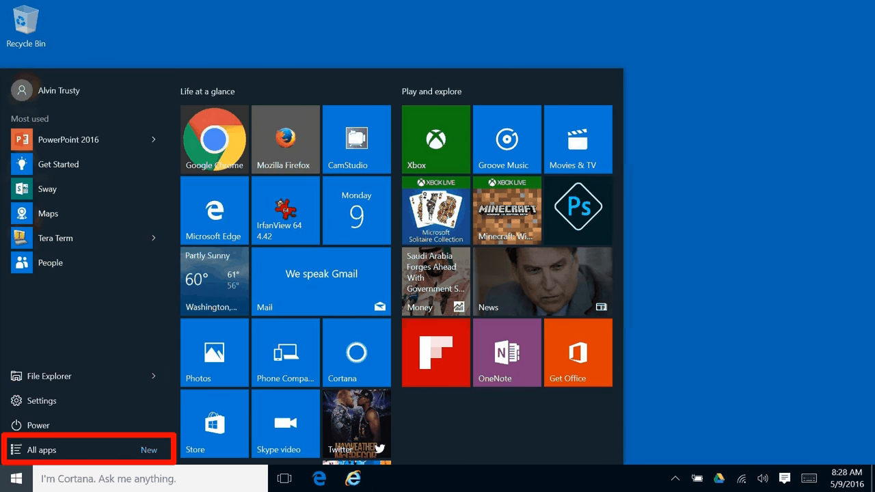
Switch the Start menu to the All apps alphabetical list
{"action": "left_click", "coordinate": [39, 450]}
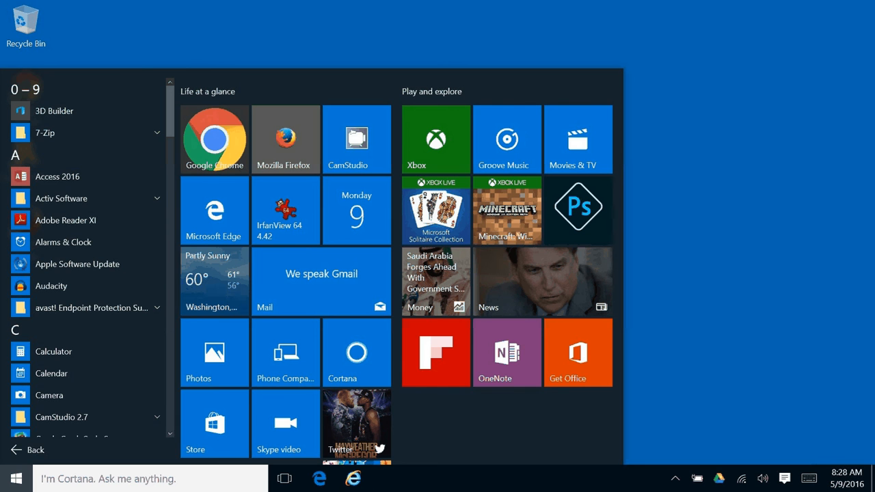
Dismiss the Start menu and bring up the Win+X power user menu
{"action": "left_click", "coordinate": [17, 478]}
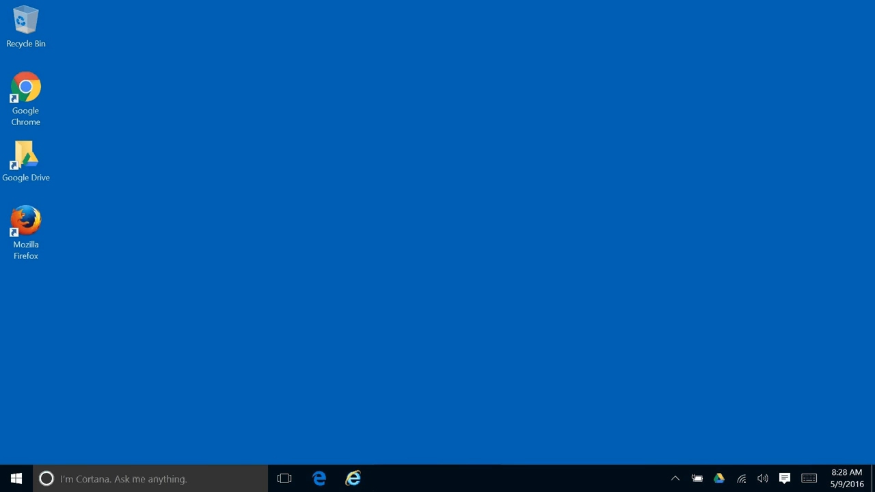
{"action": "key", "text": "Win+x"}
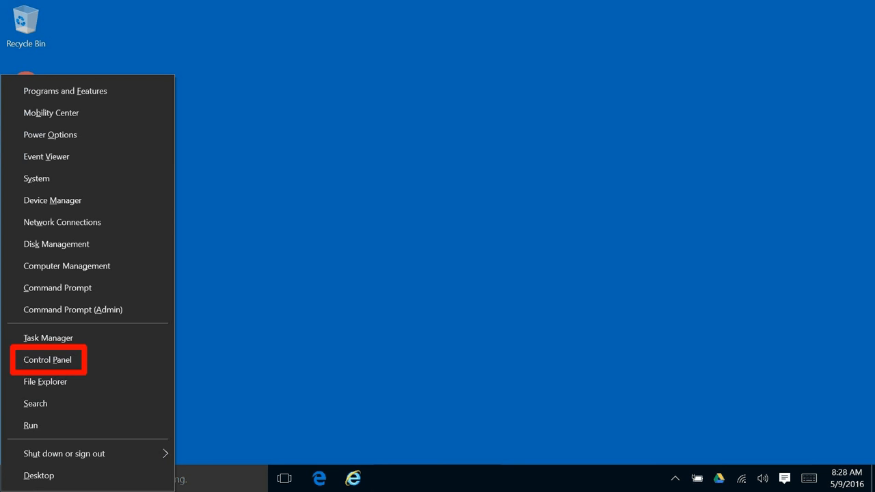
Open Control Panel and choose View devices and printers under Hardware and Sound
{"action": "left_click", "coordinate": [47, 360]}
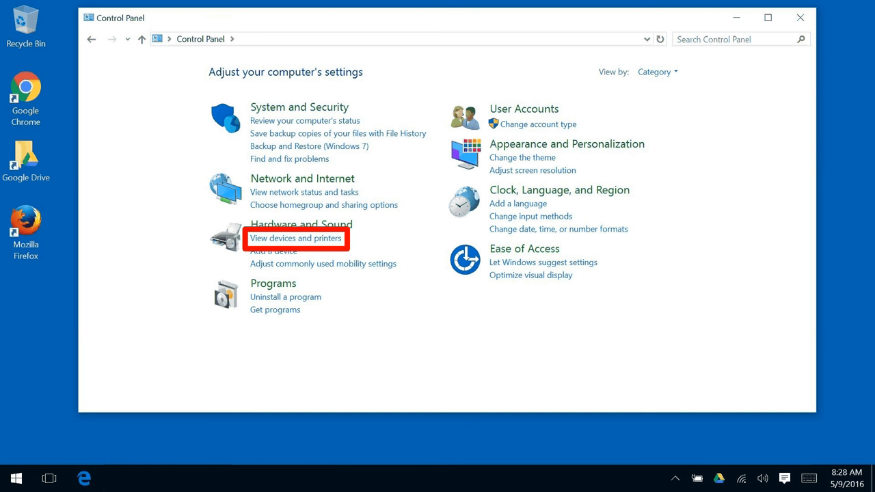
{"action": "left_click", "coordinate": [296, 238]}
{"action": "type", "text": "print"}
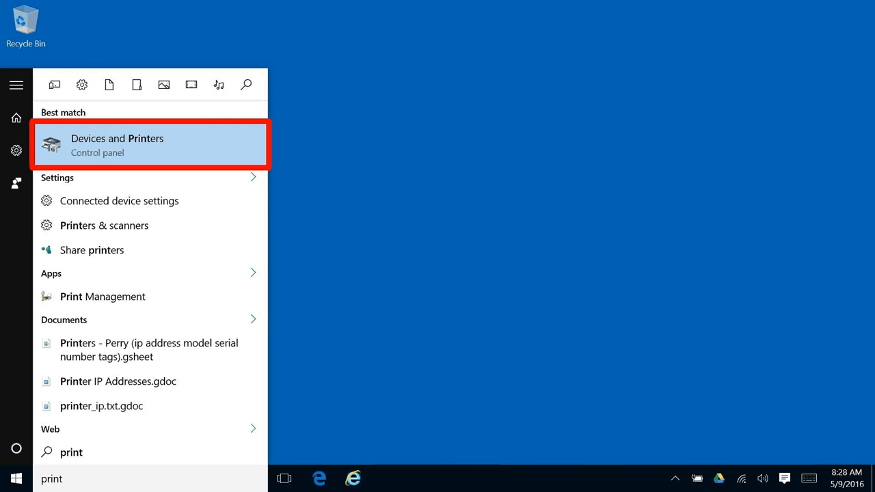
Open the Devices and Printers best match from the 'print' search results
{"action": "left_click", "coordinate": [16, 478]}
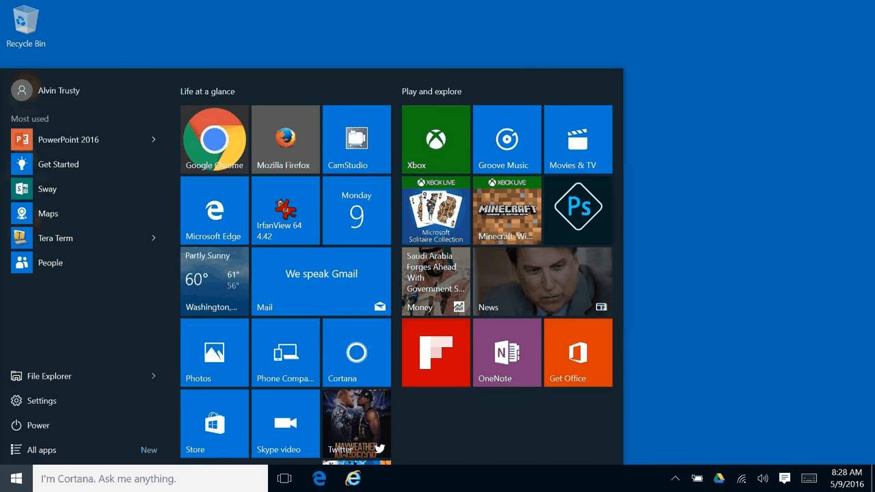